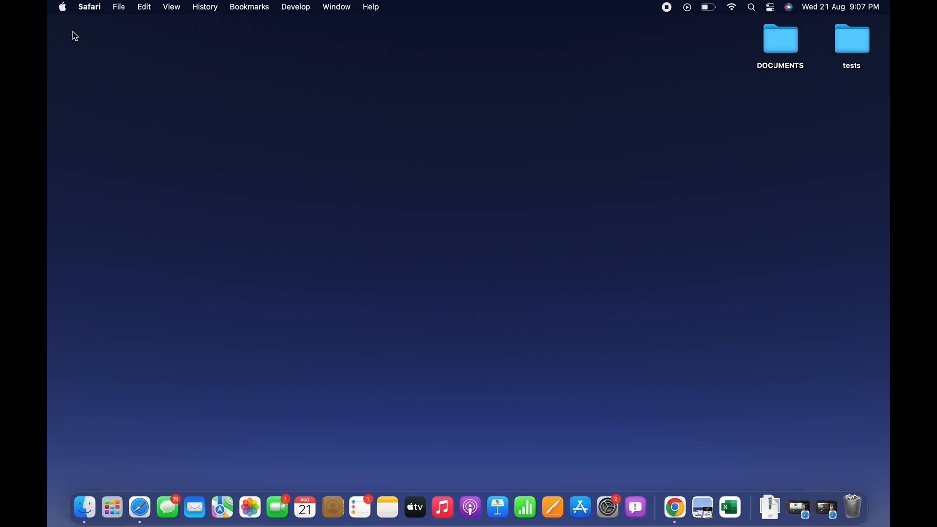
mouse_move(448, 398)
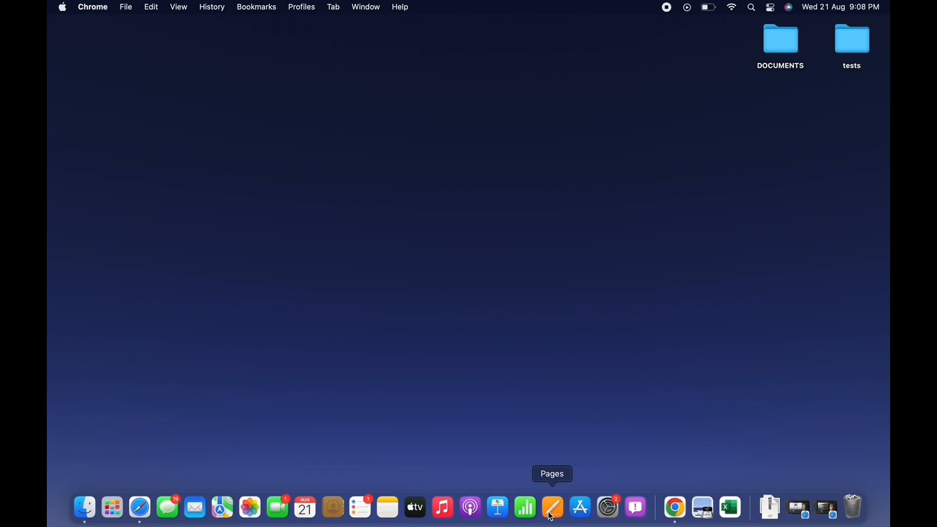
Step: Launch the App Store and search for 'quicktime player' to list its Mac app results
left_click(579, 508)
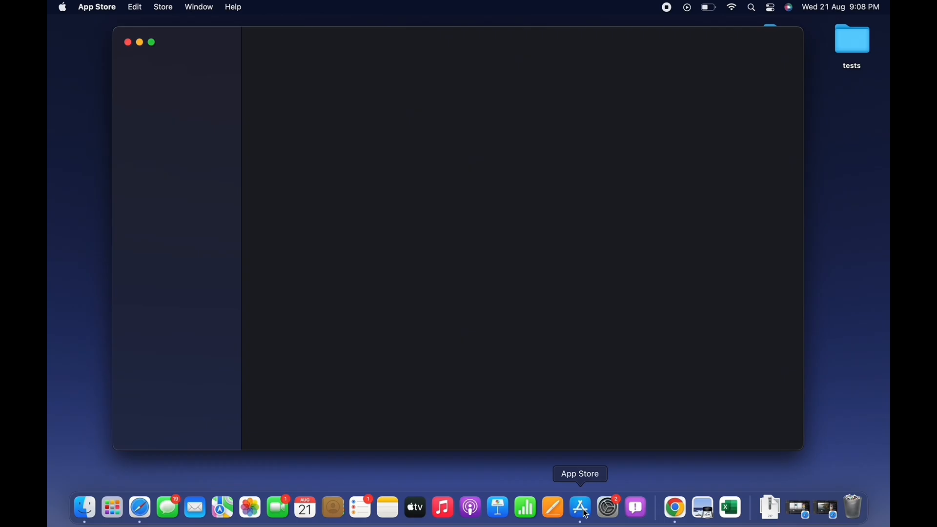
type("quicktime p")
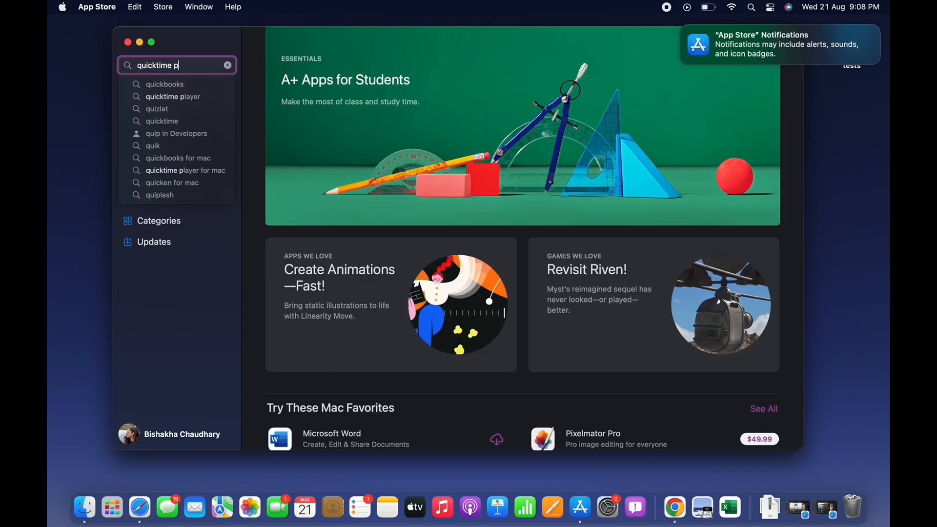
left_click(173, 97)
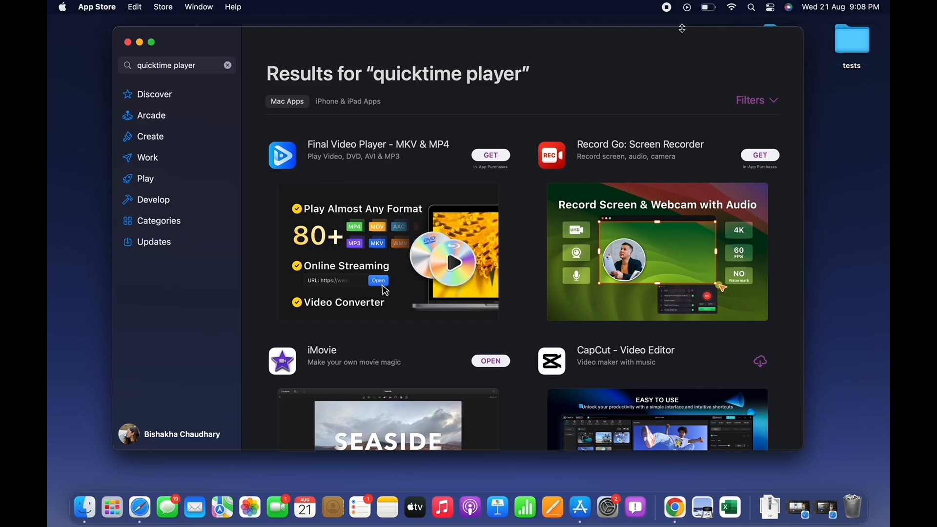
mouse_move(543, 135)
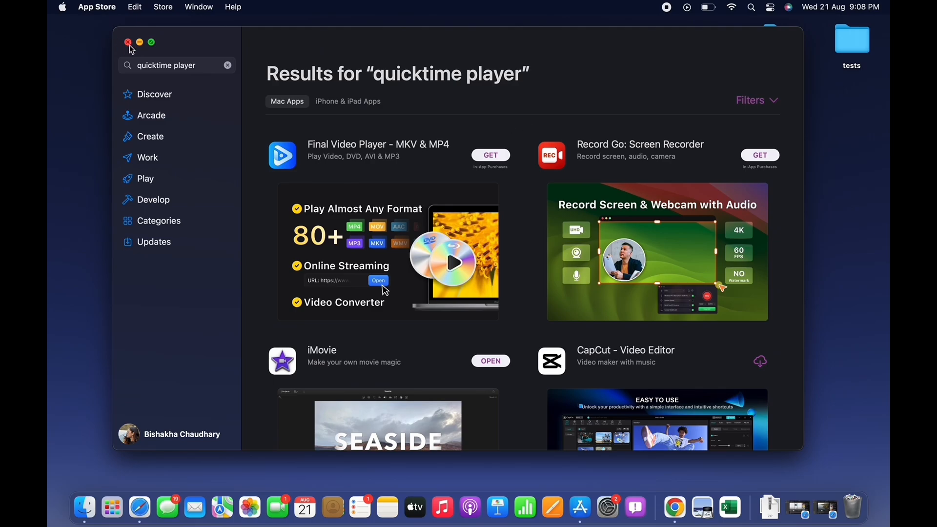
Step: Close the App Store and launch System Preferences from the Apple menu
left_click(127, 42)
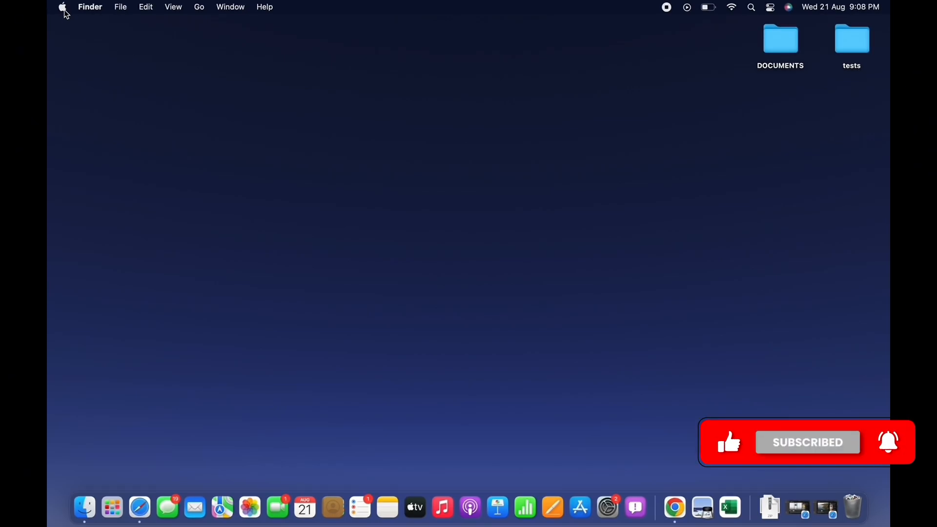
left_click(63, 6)
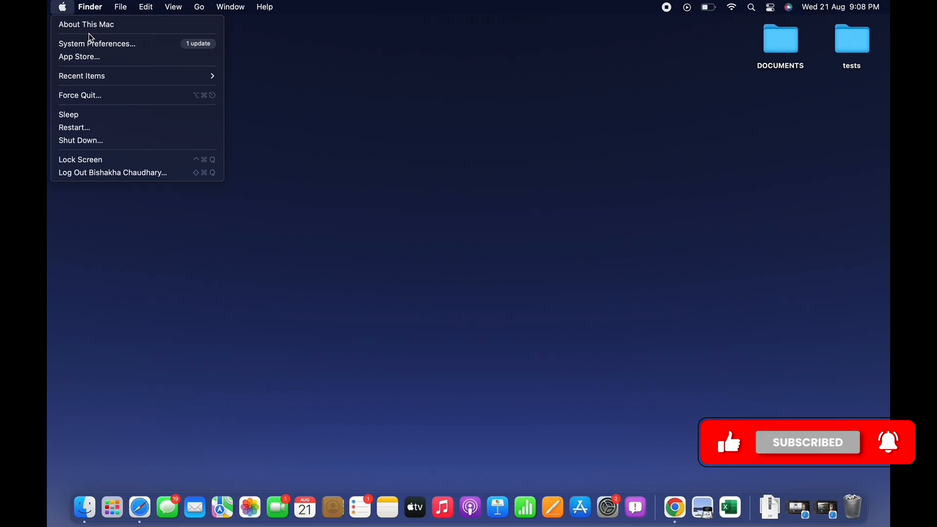
left_click(97, 43)
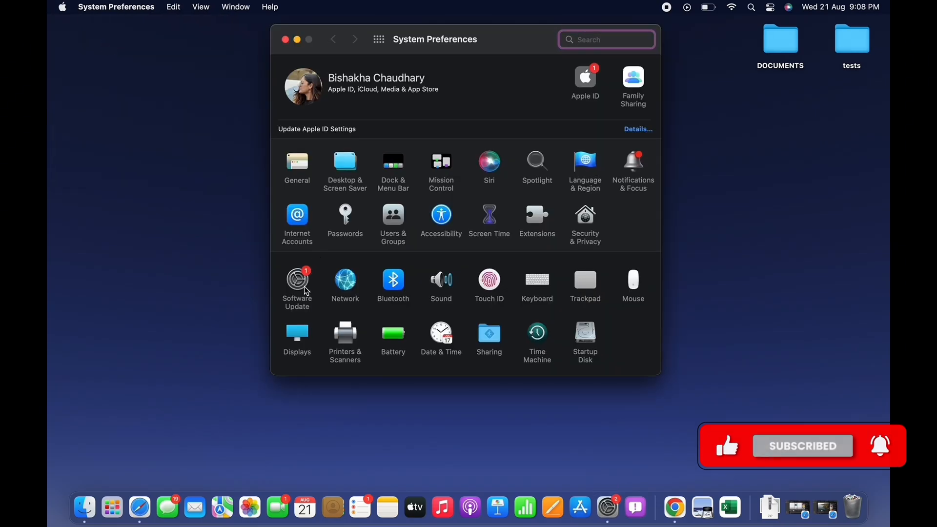
Step: Review the available macOS Sequoia Beta update in Software Update, then close System Preferences
left_click(297, 284)
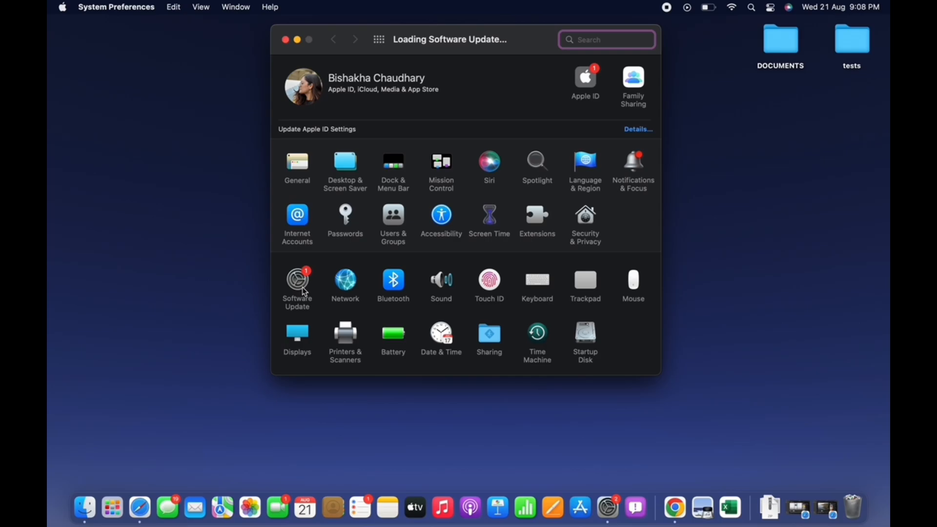
left_click(297, 281)
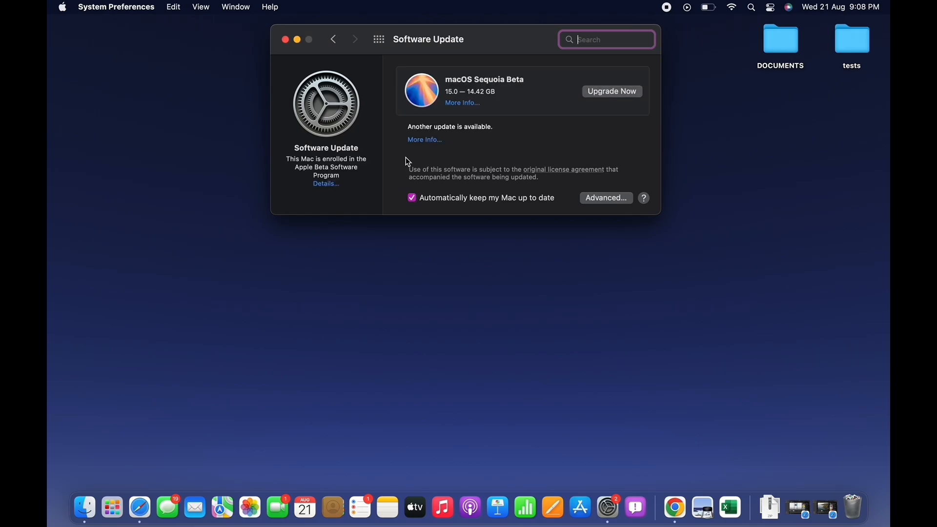
left_click(286, 39)
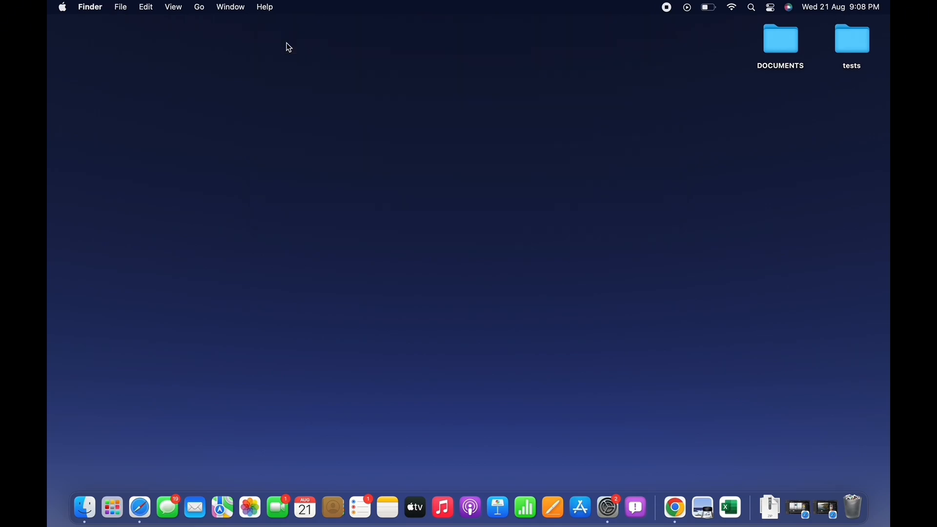